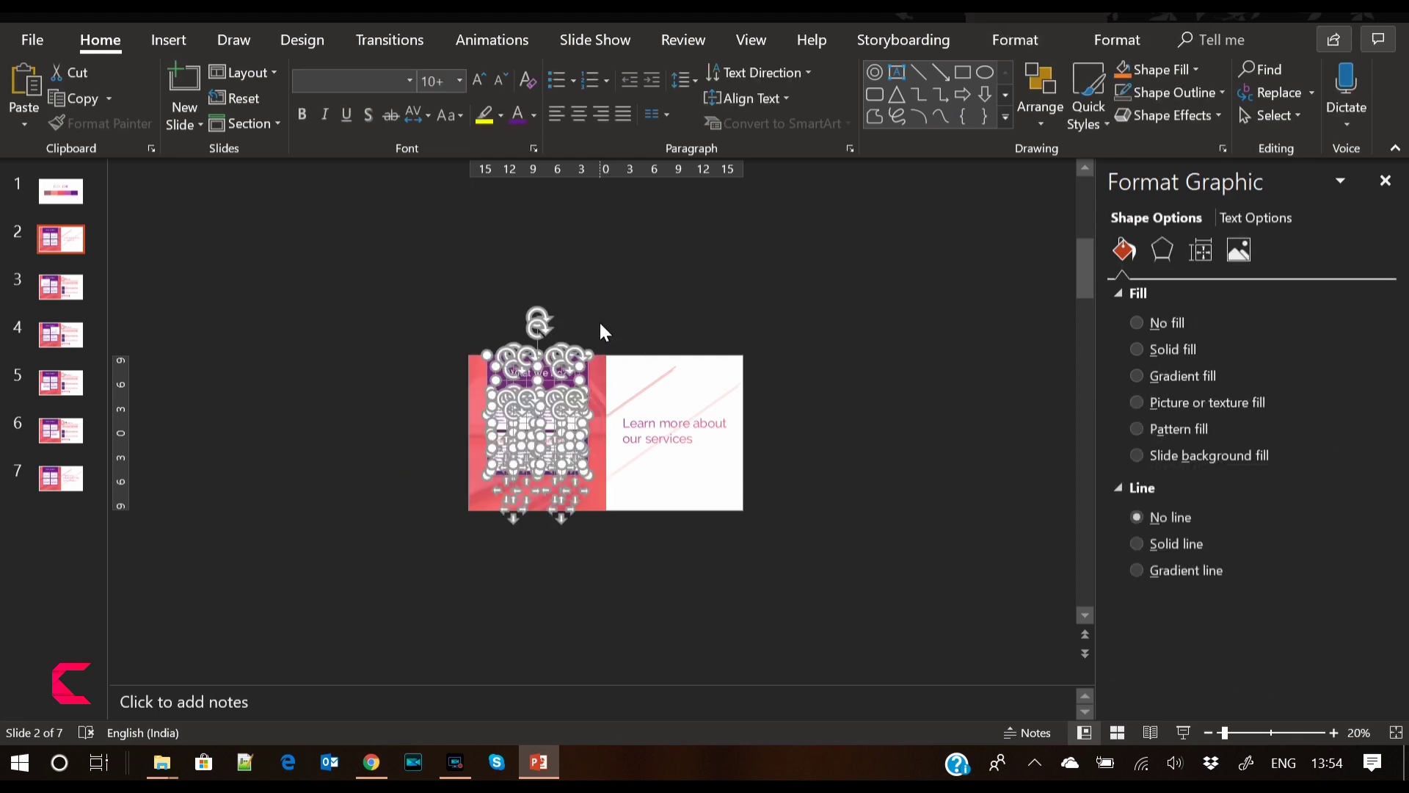
Copy slide 2's What We Do panel and coral rectangle to slide 1, parked above and below it
{"action": "left_click", "coordinate": [61, 190]}
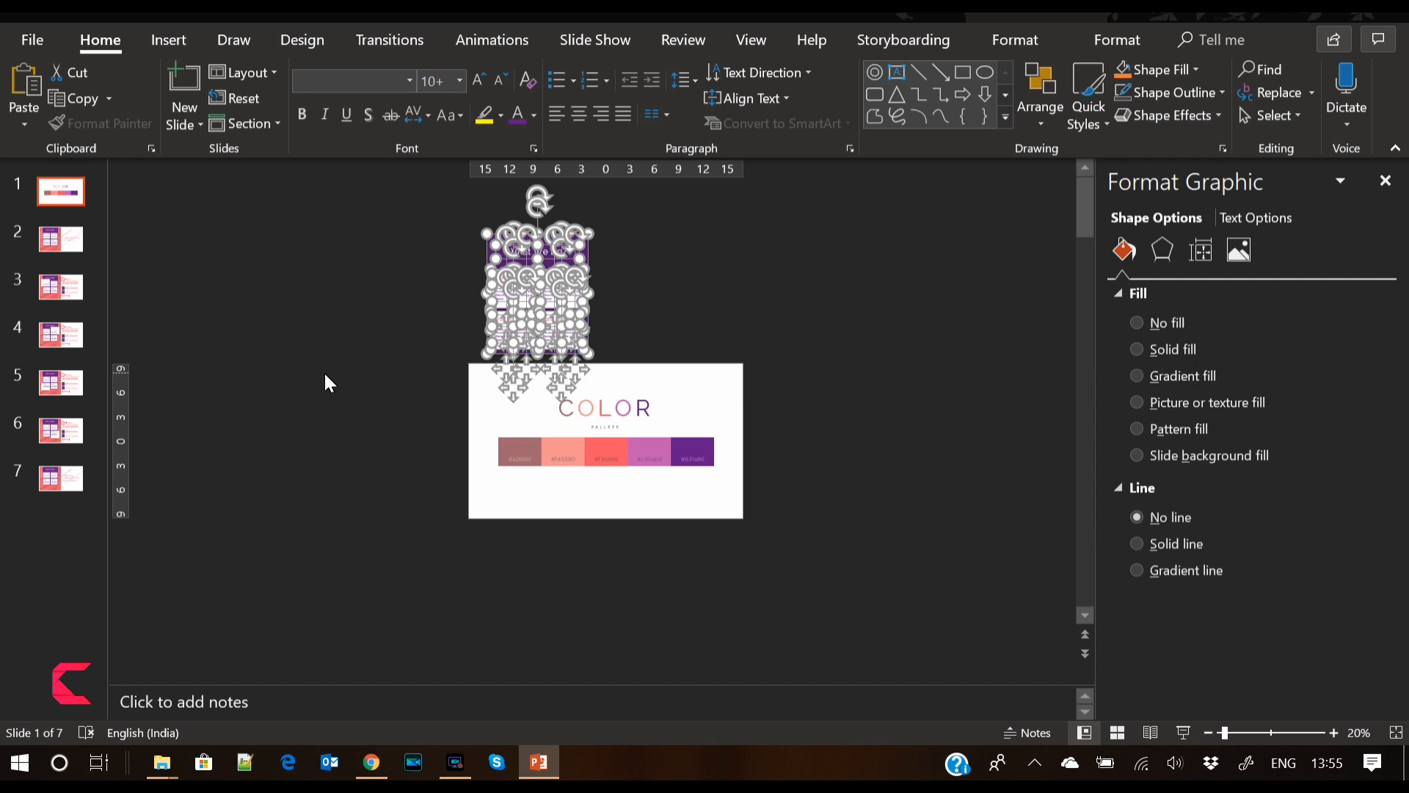
{"action": "left_click", "coordinate": [61, 240]}
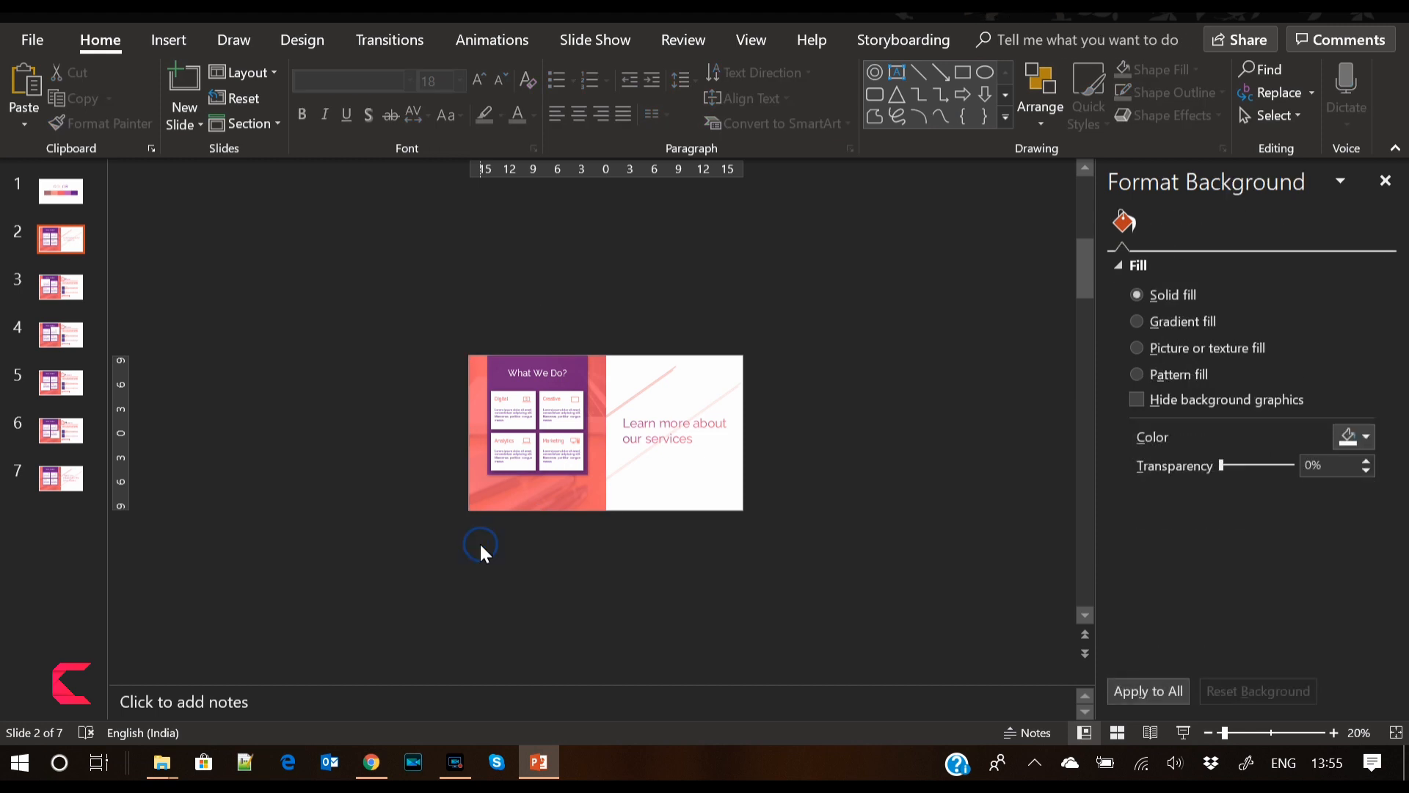
{"action": "left_click", "coordinate": [61, 190]}
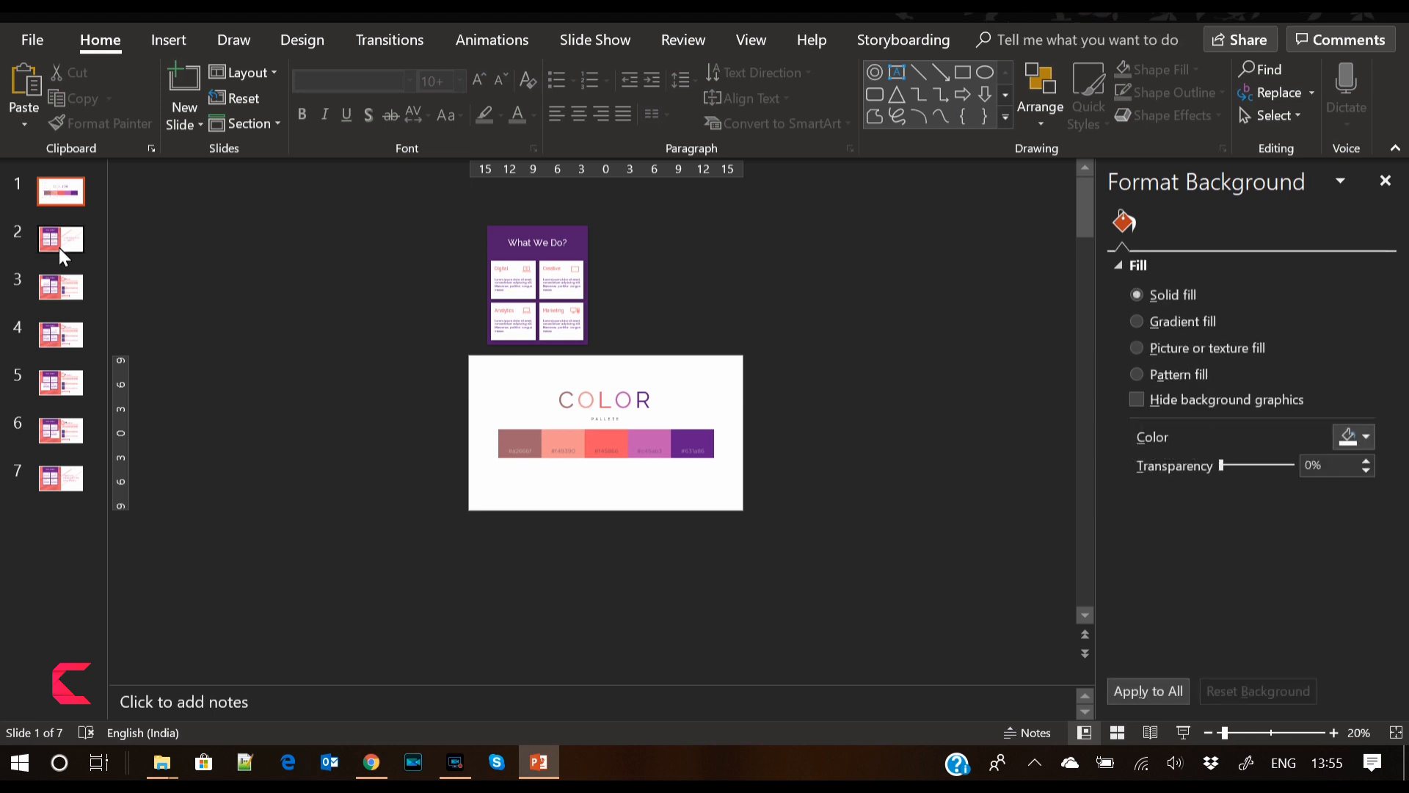
{"action": "left_click", "coordinate": [61, 238]}
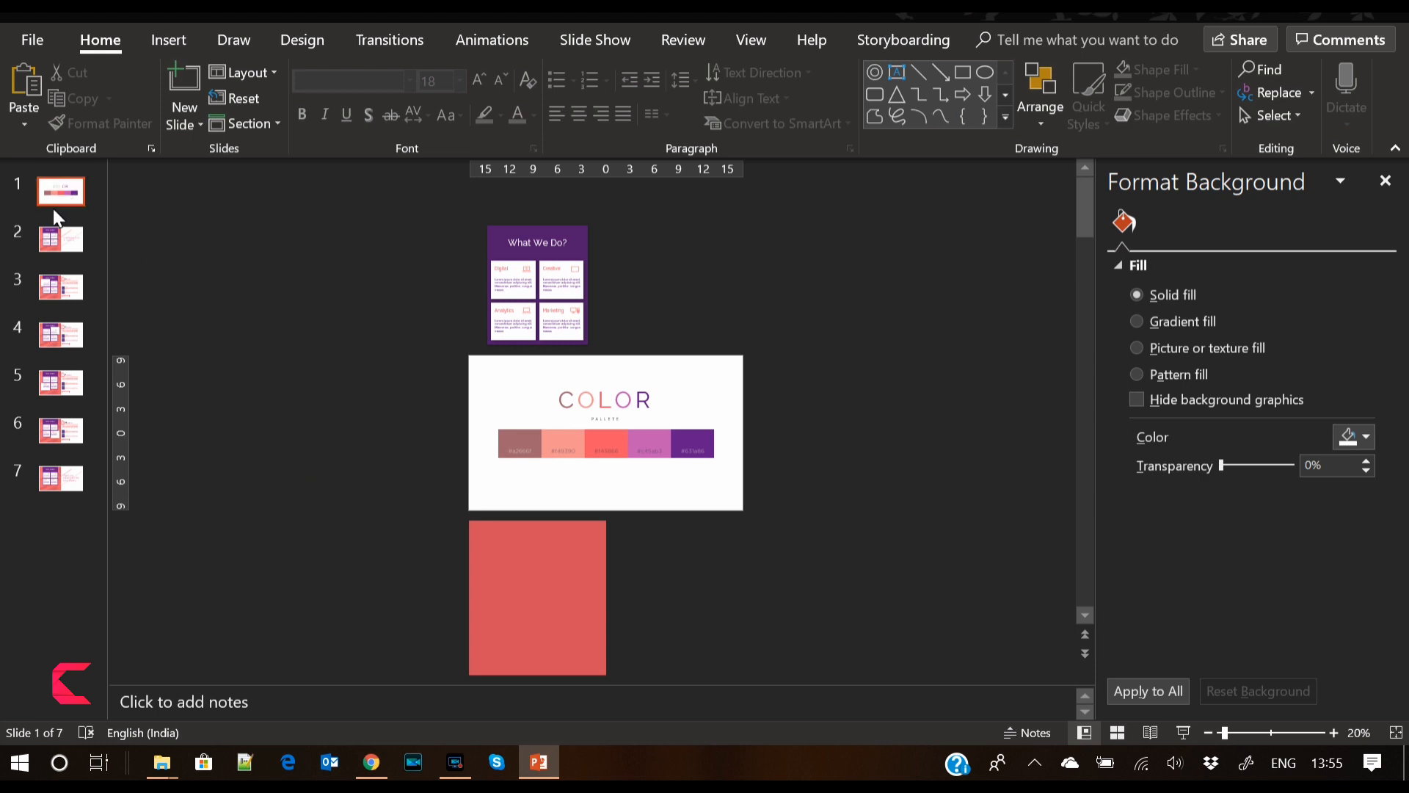
{"action": "left_click", "coordinate": [60, 238]}
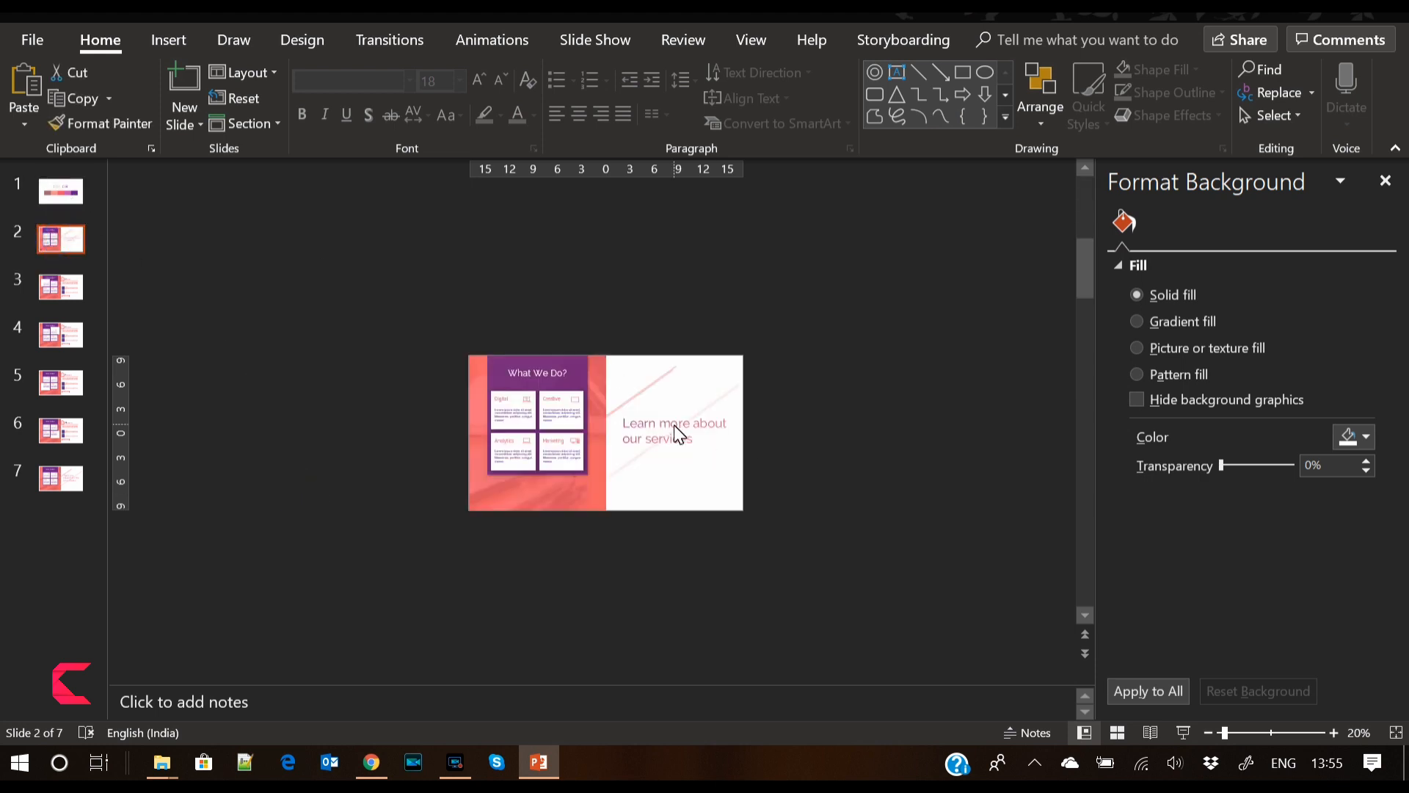
Park the 'Learn more about our services' text right of slide 1 and the diagonal lines lower left
{"action": "left_click", "coordinate": [674, 429]}
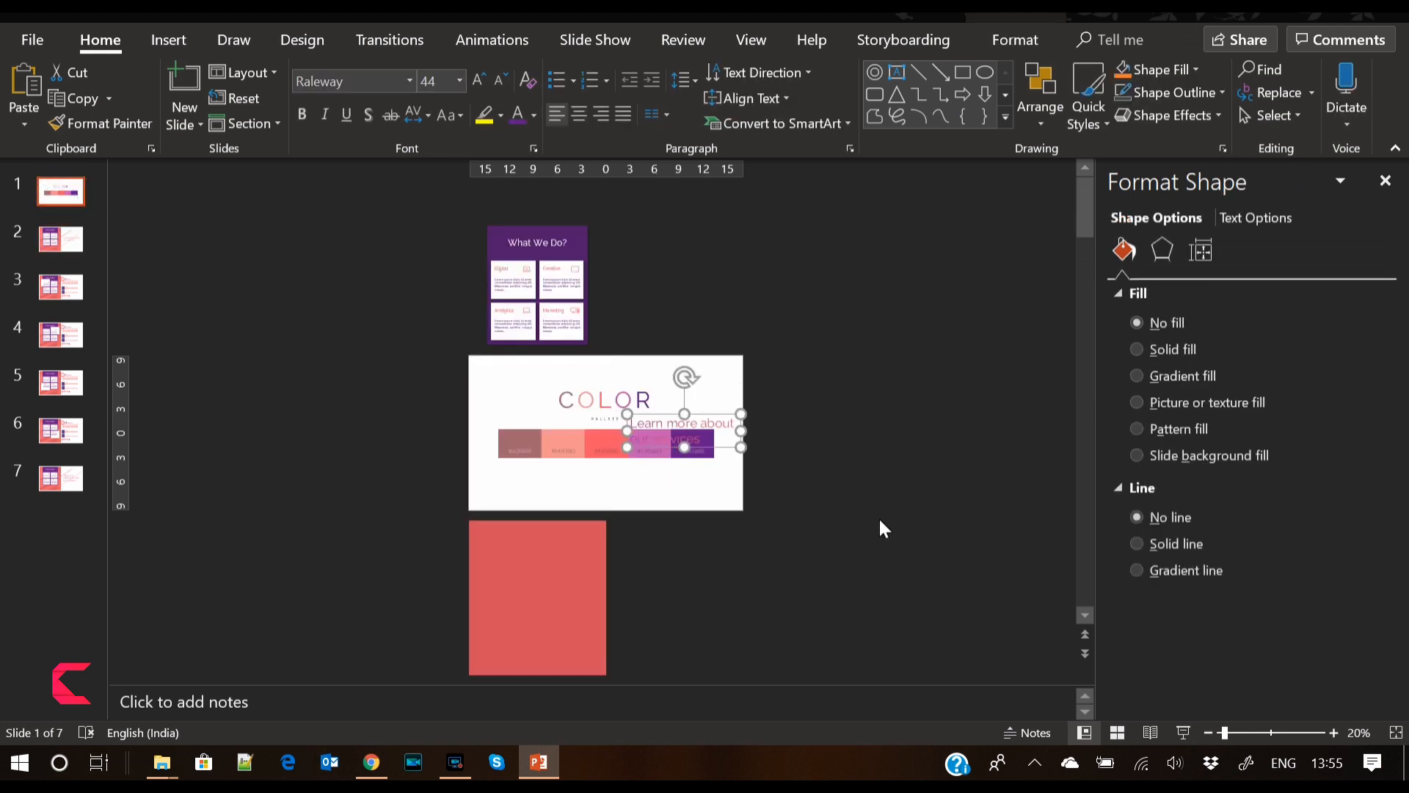
{"action": "left_click_drag", "start_coordinate": [683, 422], "coordinate": [820, 423]}
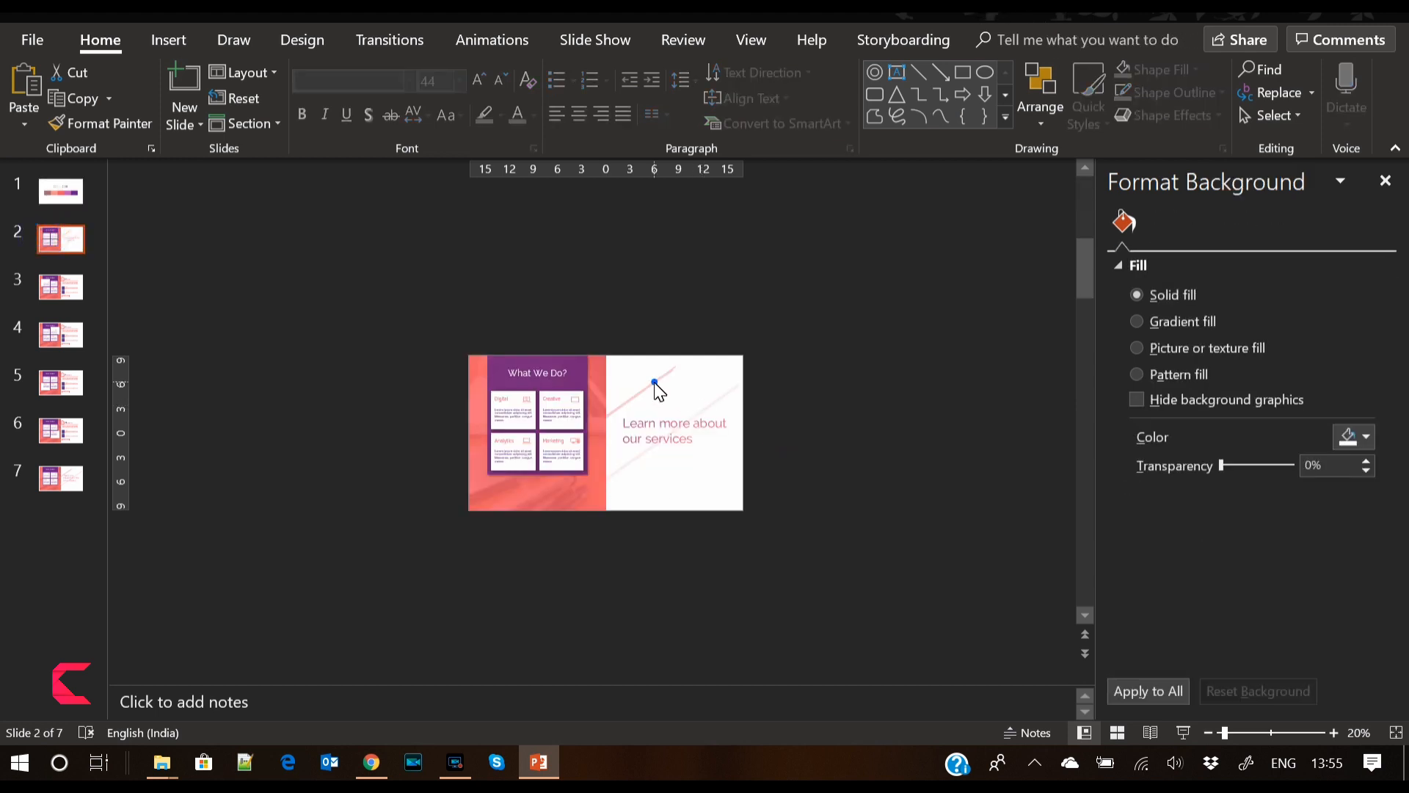
{"action": "left_click", "coordinate": [654, 383]}
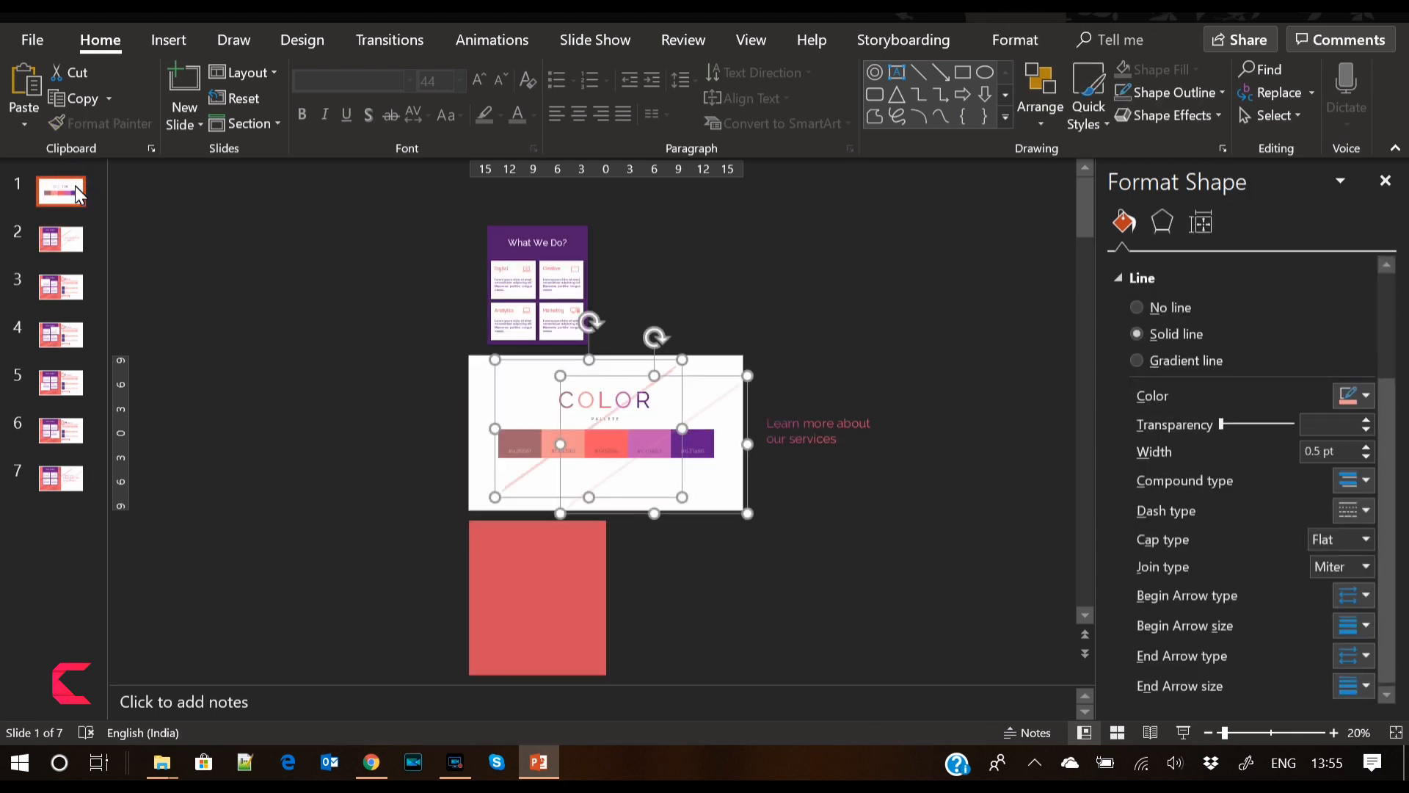
{"action": "left_click_drag", "start_coordinate": [607, 436], "coordinate": [332, 436]}
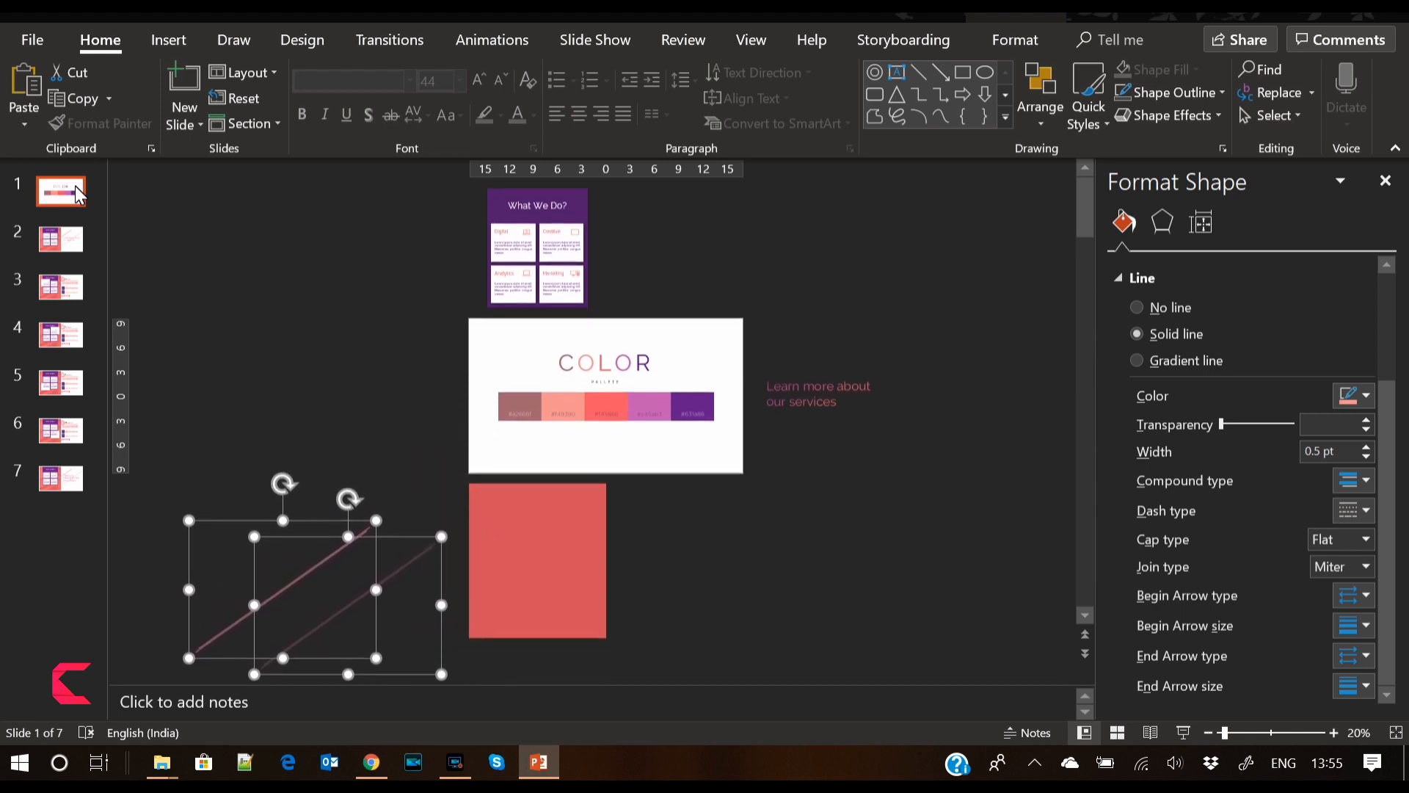
{"action": "left_click", "coordinate": [287, 233]}
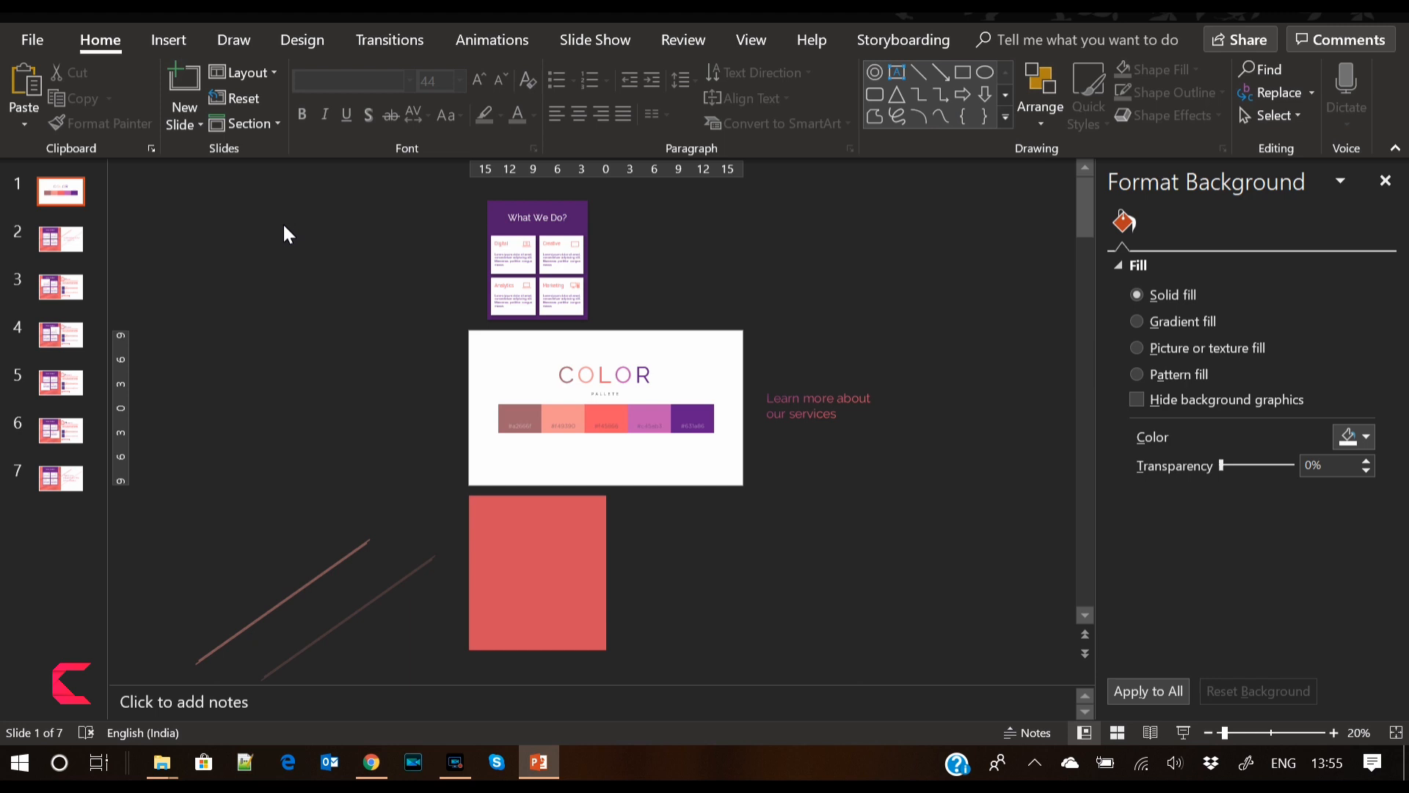
{"action": "left_click", "coordinate": [59, 237]}
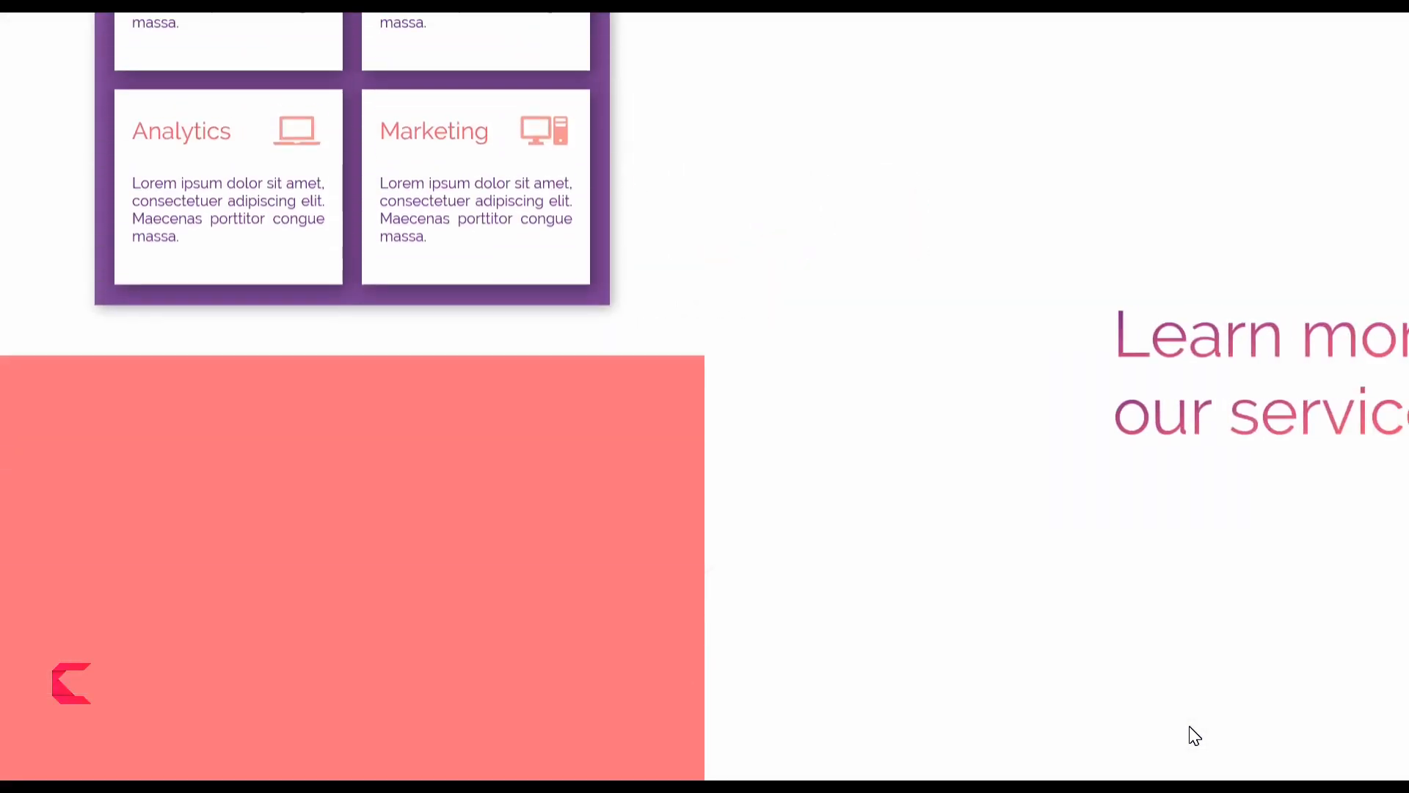
Play the Morph preview from slide 1 into slide 2, then exit back to editing slide 2
{"action": "scroll", "scroll_direction": "down", "scroll_amount": 3}
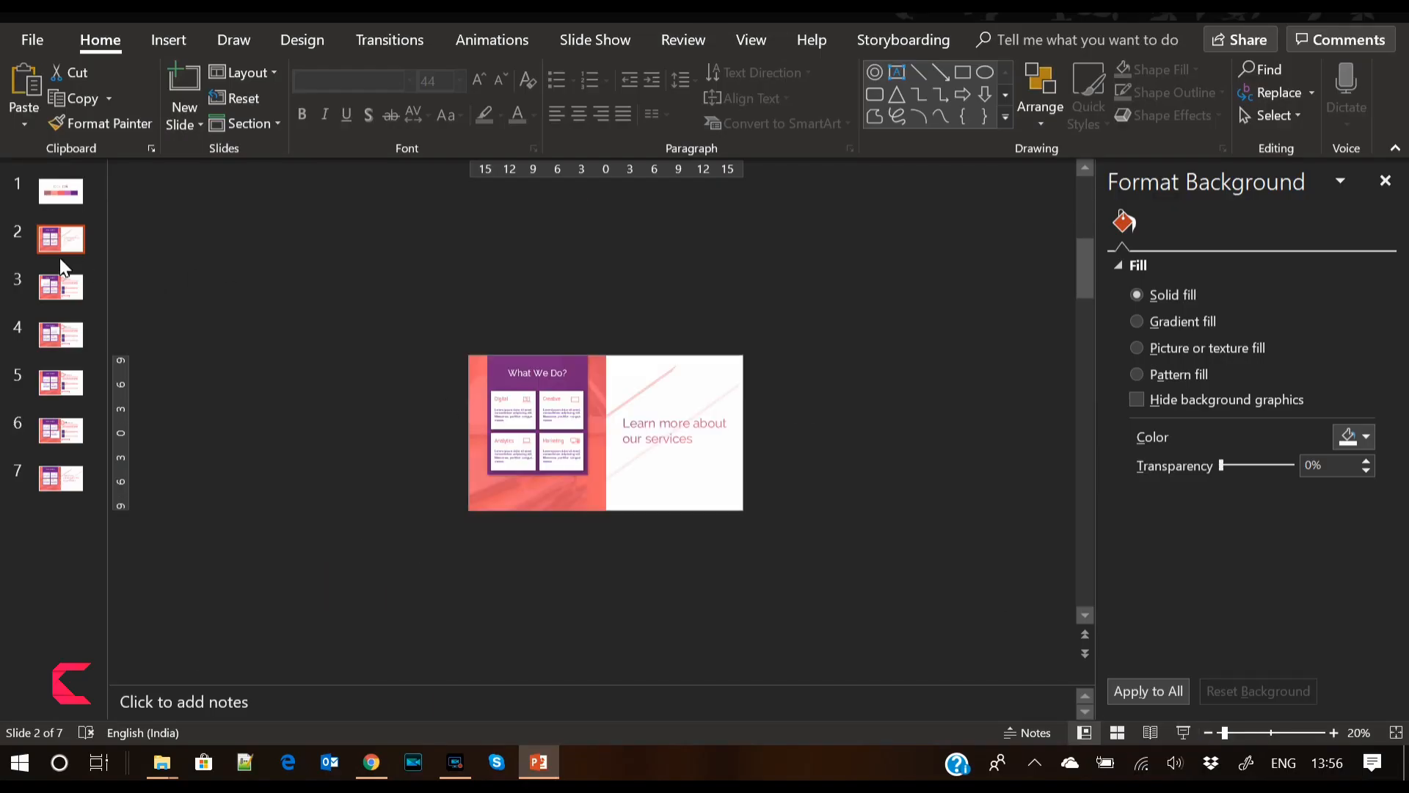
Select slide 2's content and play the slideshow through the morphing service cards
{"action": "left_click", "coordinate": [60, 285]}
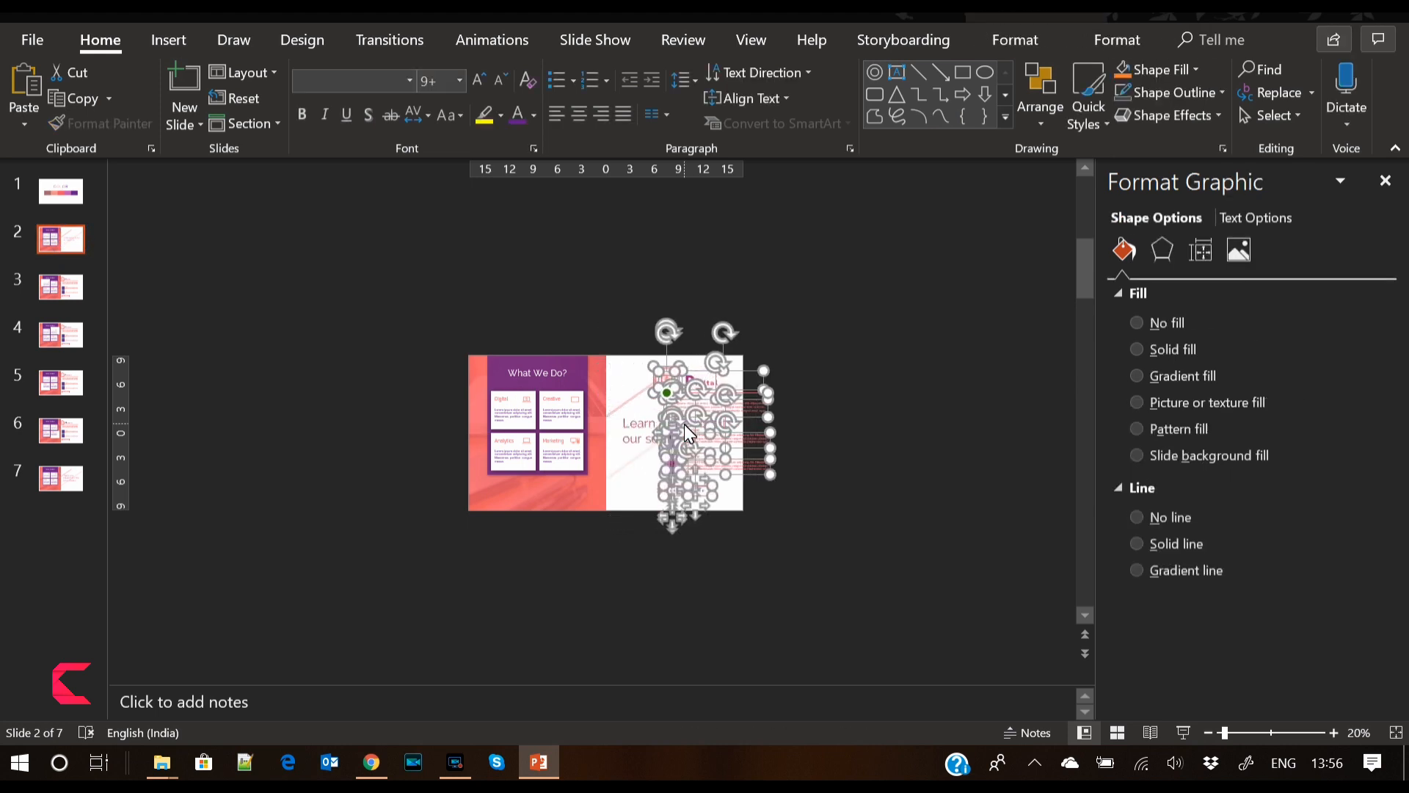
{"action": "left_click_drag", "start_coordinate": [670, 427], "coordinate": [782, 427]}
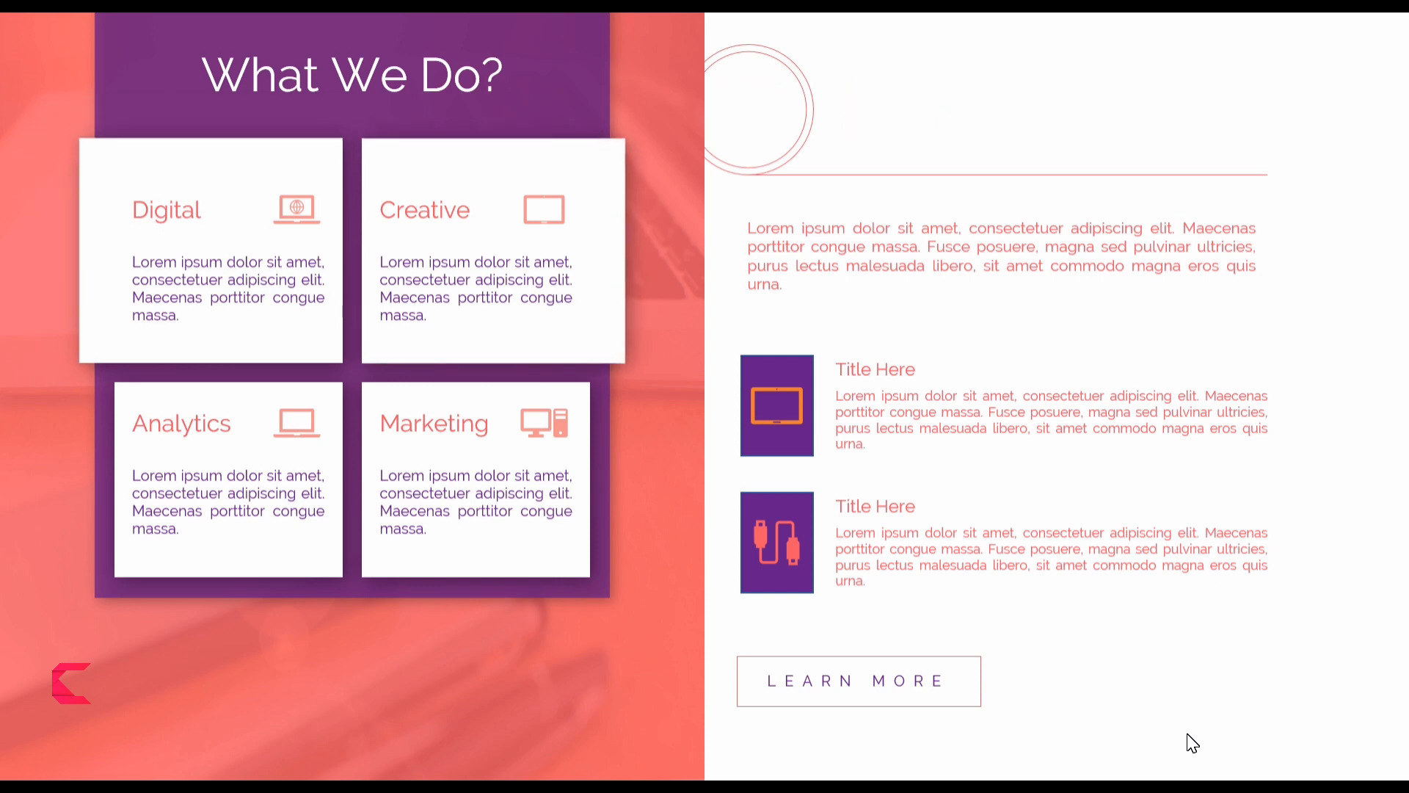
Exit the slideshow and move through slide 6 to slide 7, the Thank You slide
{"action": "key", "text": "Escape"}
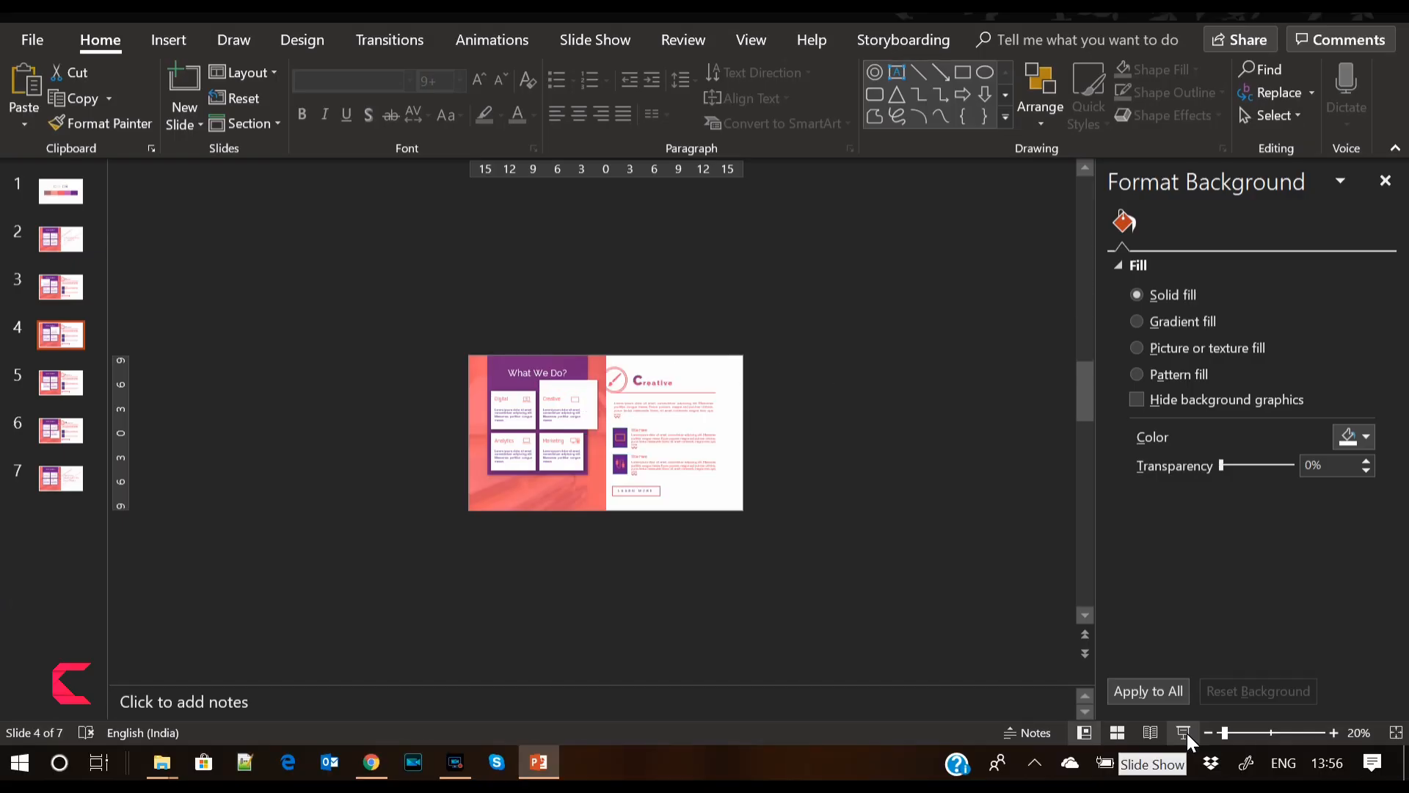
{"action": "left_click", "coordinate": [60, 430]}
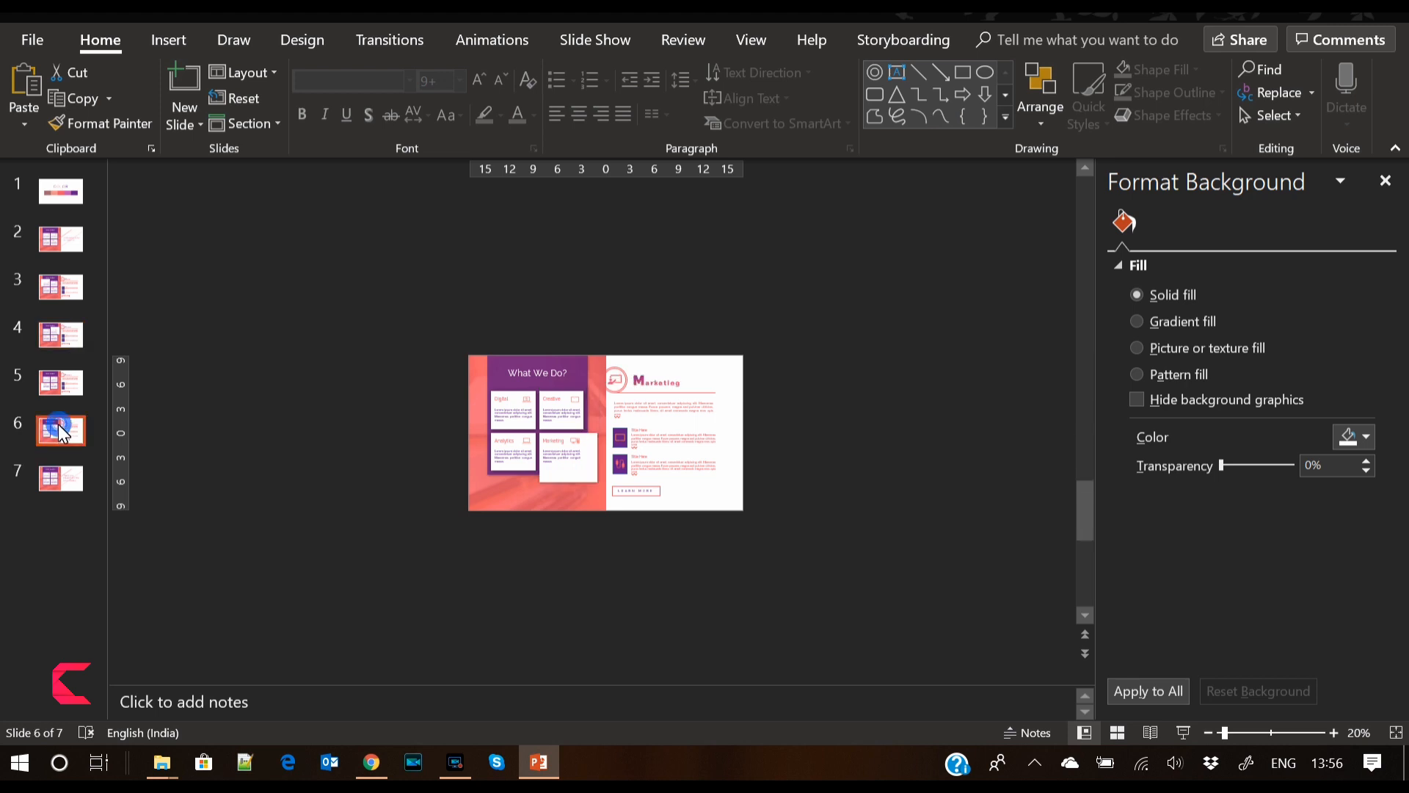
{"action": "left_click", "coordinate": [58, 478]}
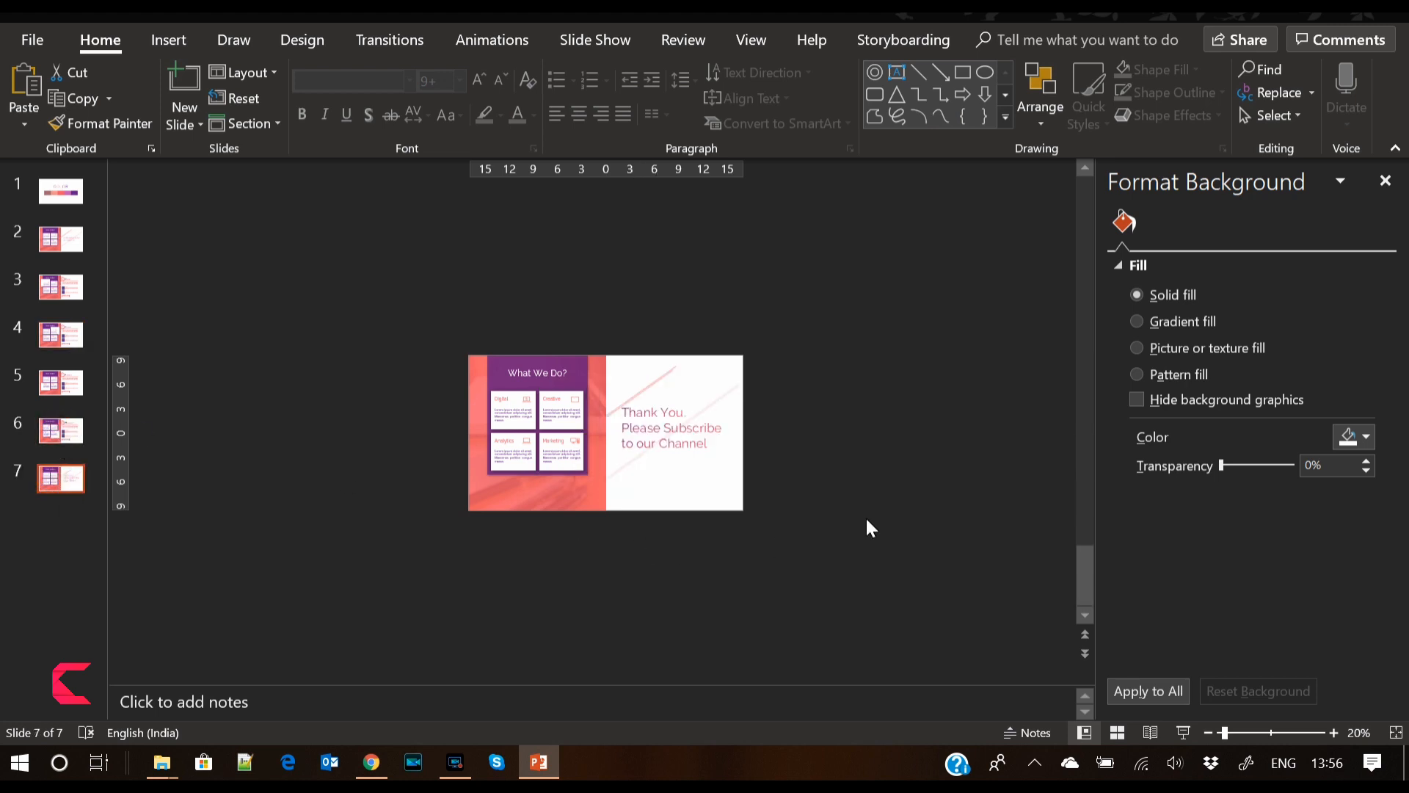
Park slide 7's 'Thank You, Please Subscribe' text right of slide 6 and the diagonal lines lower left
{"action": "left_click", "coordinate": [671, 428]}
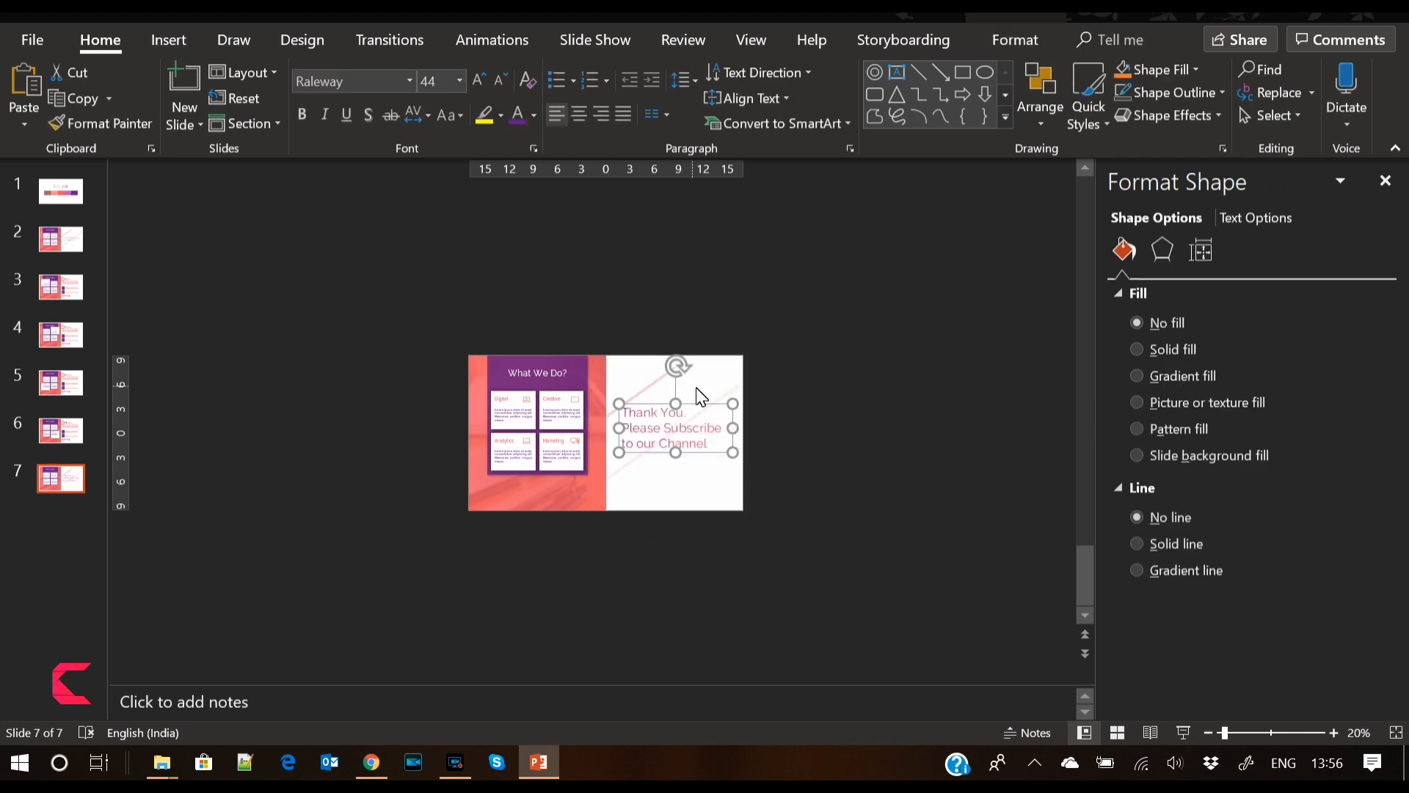
{"action": "mouse_move", "coordinate": [720, 407]}
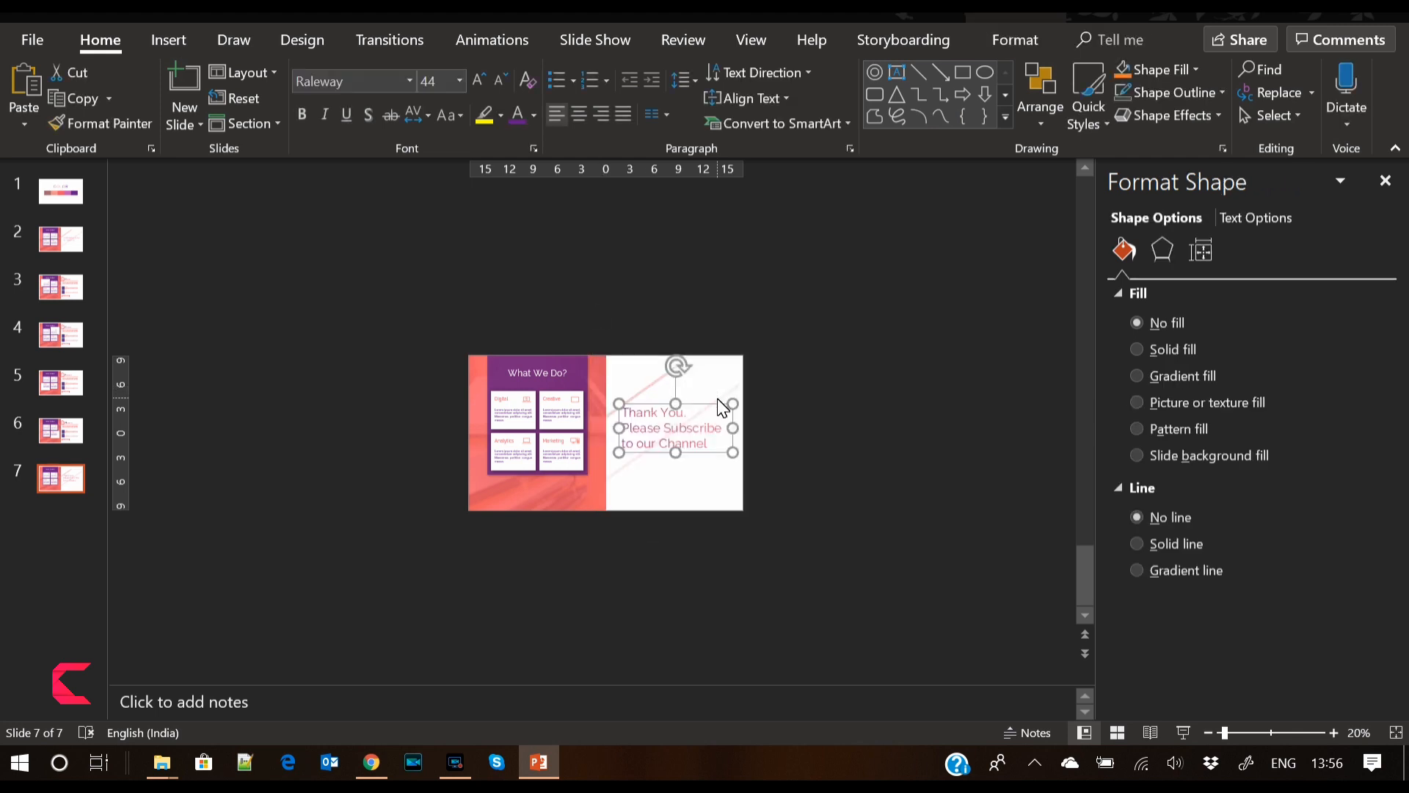
{"action": "left_click", "coordinate": [60, 430]}
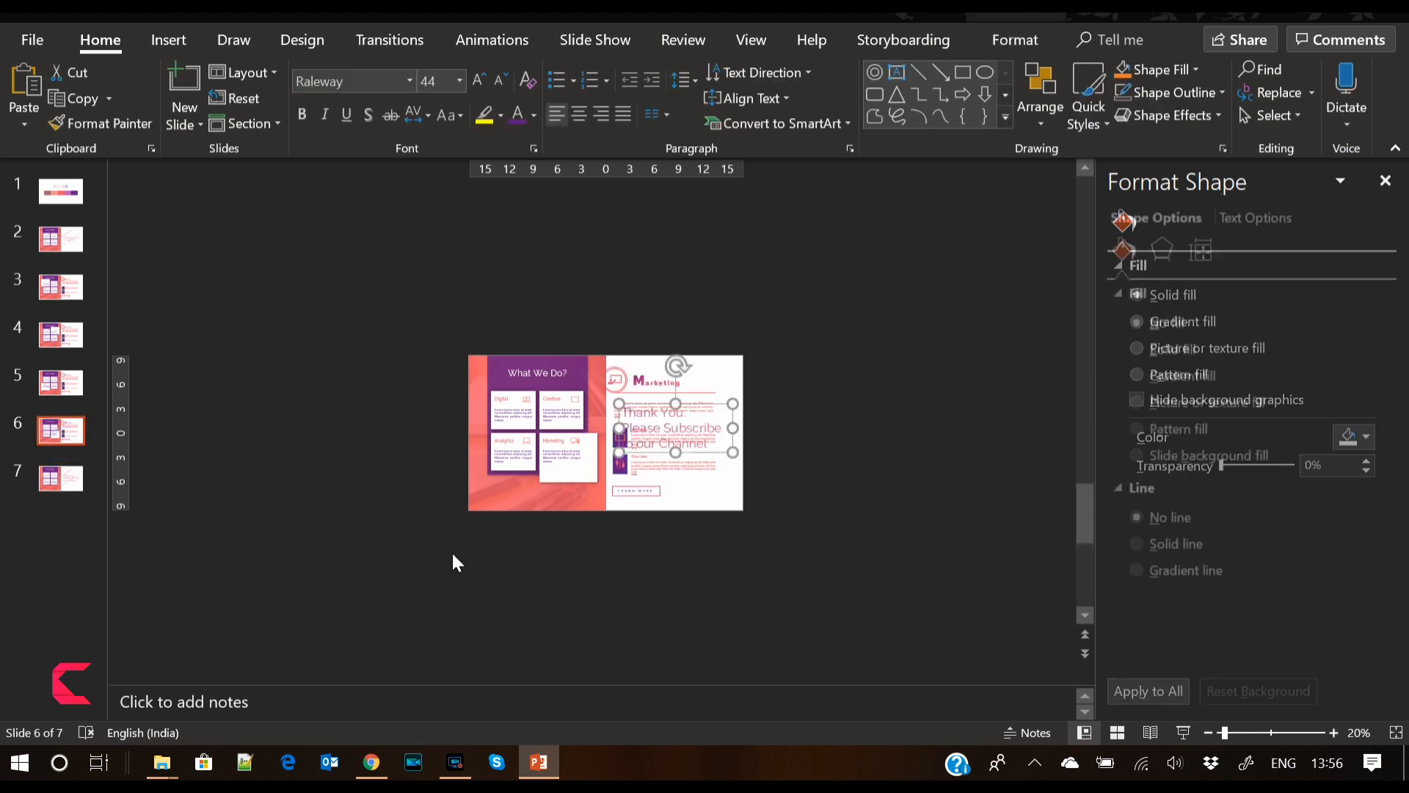
{"action": "left_click_drag", "start_coordinate": [676, 428], "coordinate": [820, 429]}
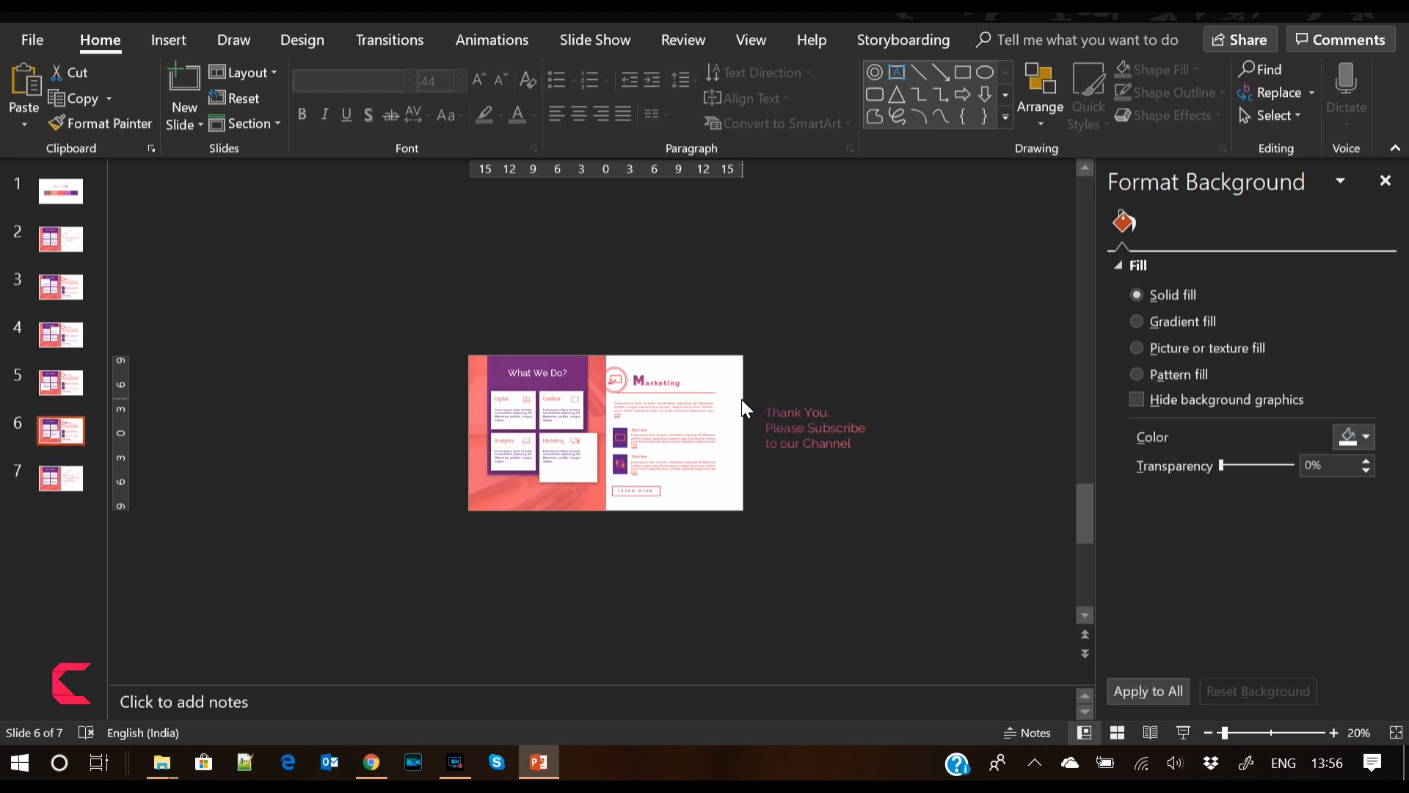
{"action": "left_click", "coordinate": [60, 478]}
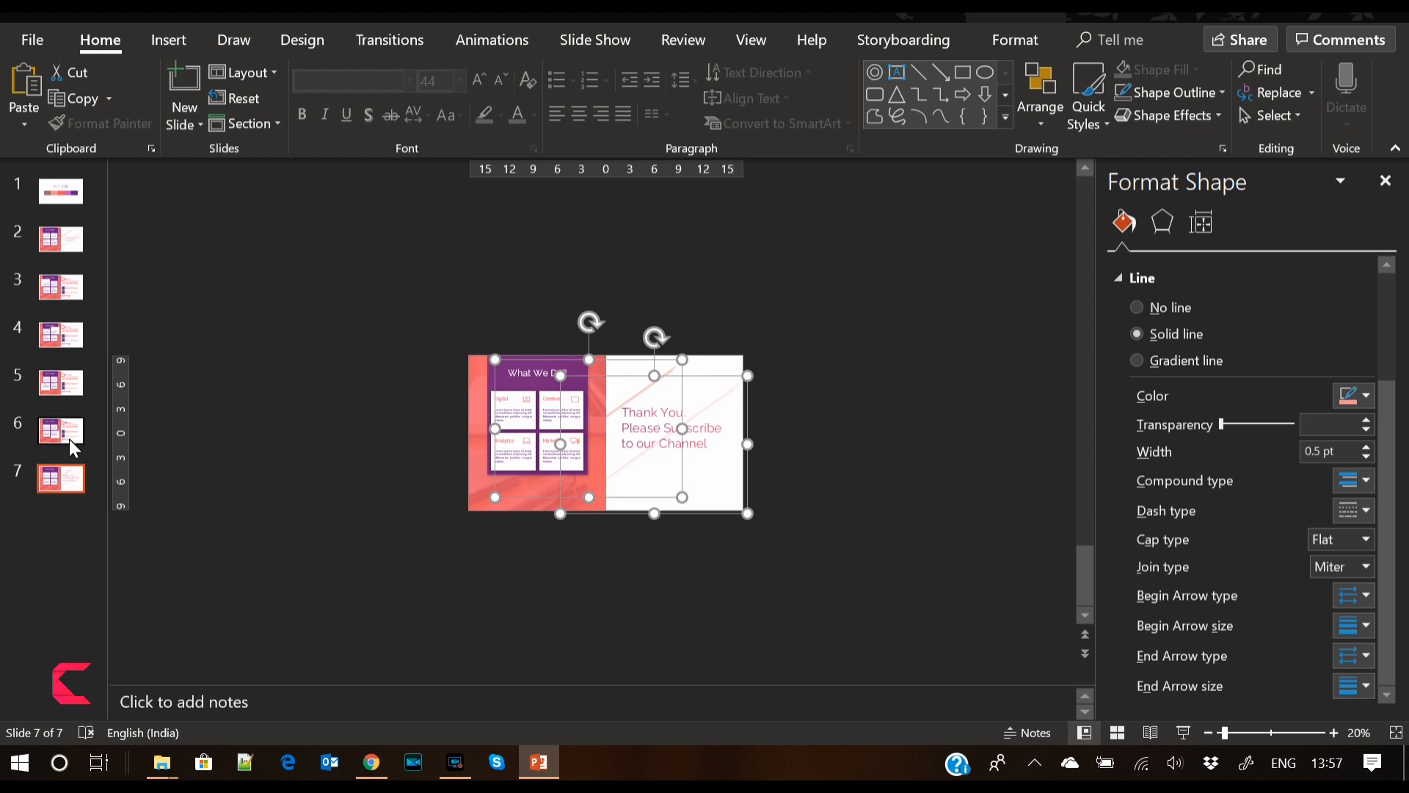
{"action": "left_click", "coordinate": [60, 430]}
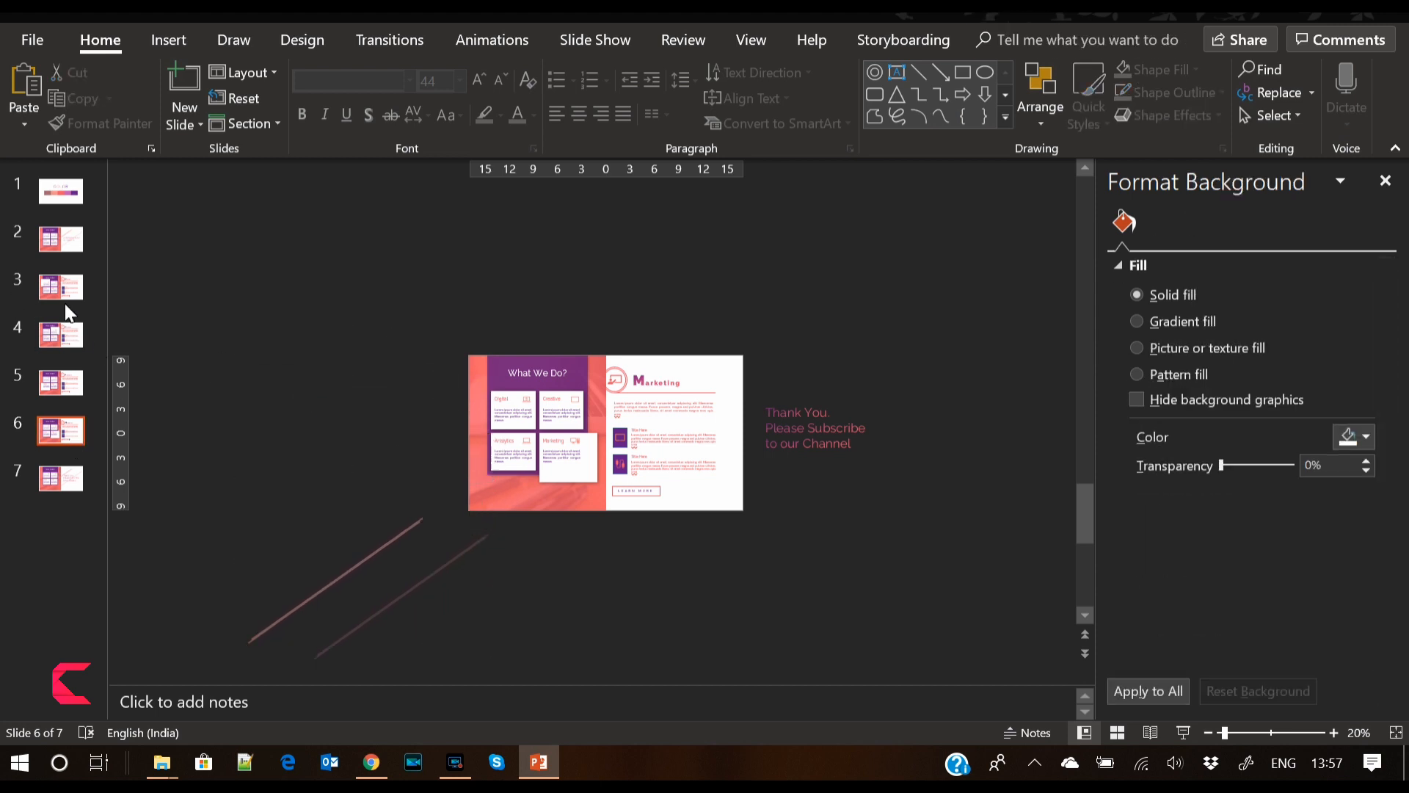
{"action": "left_click", "coordinate": [58, 335]}
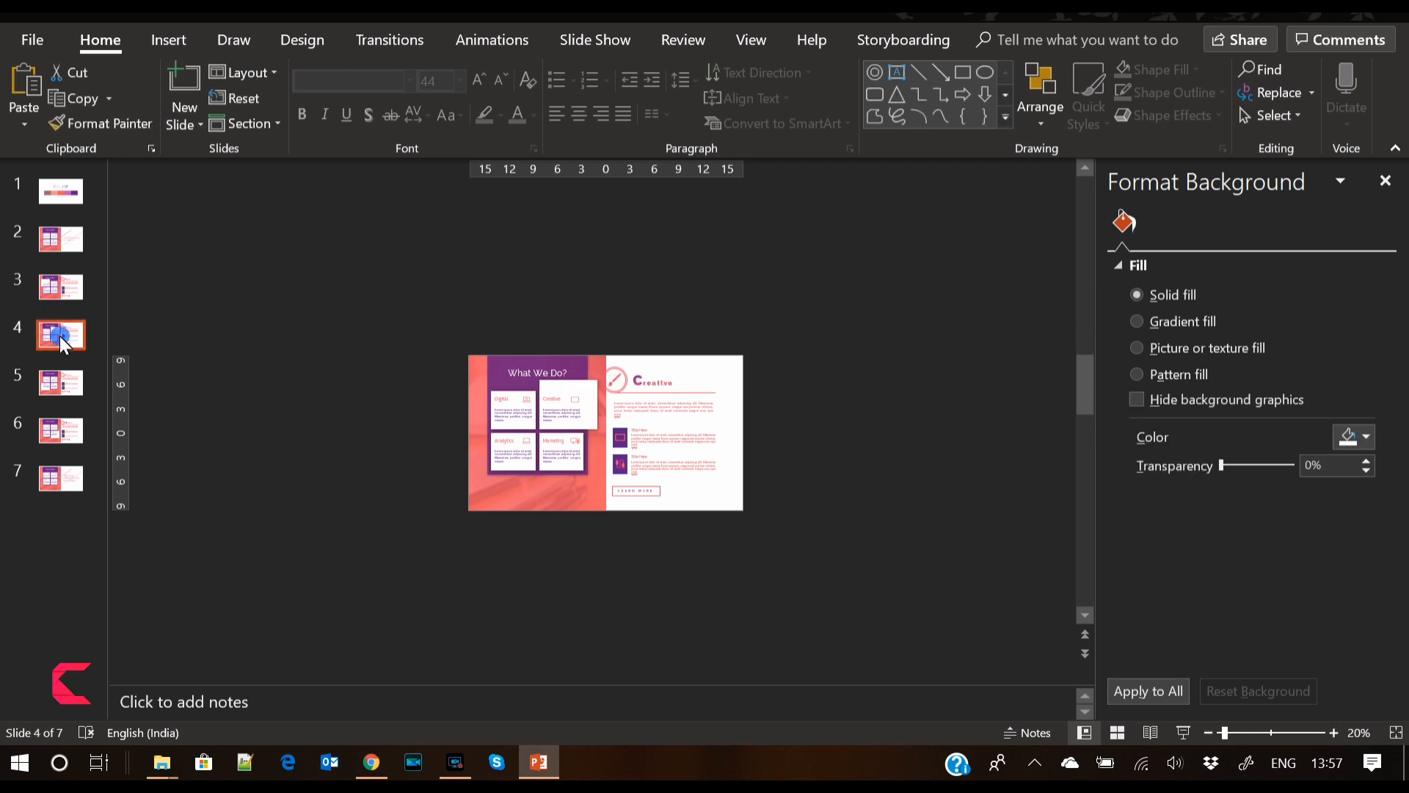